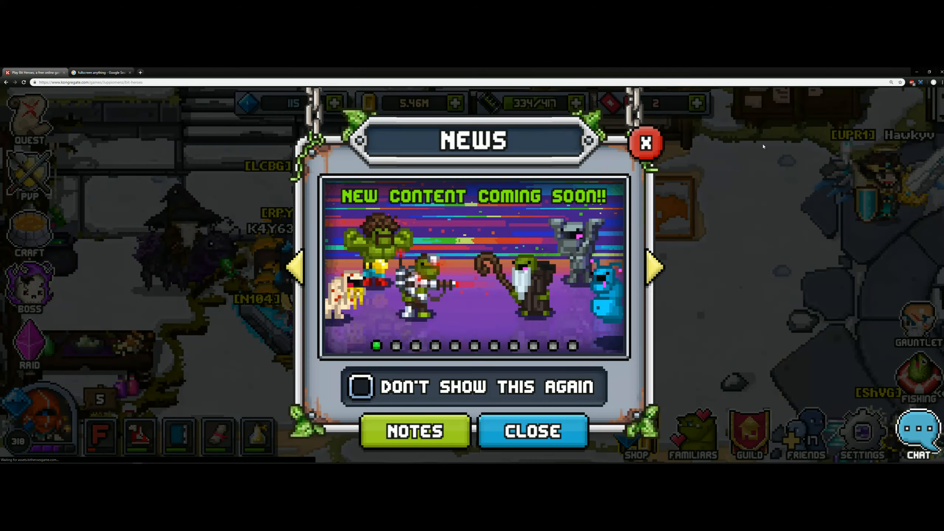
Review the 'fullscreen anything' Google results with the Fullscreen Anything extension, then return to Bit Heroes.
click(100, 72)
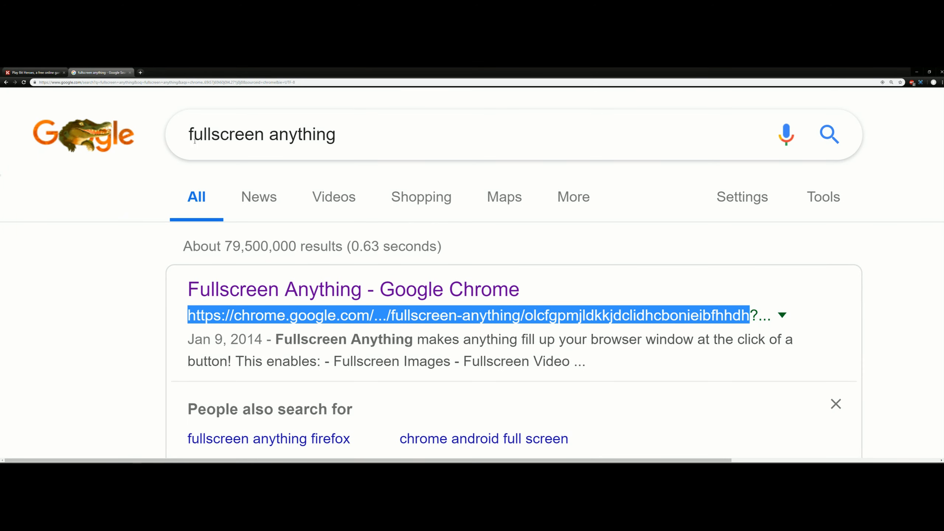
mouse_move(352, 290)
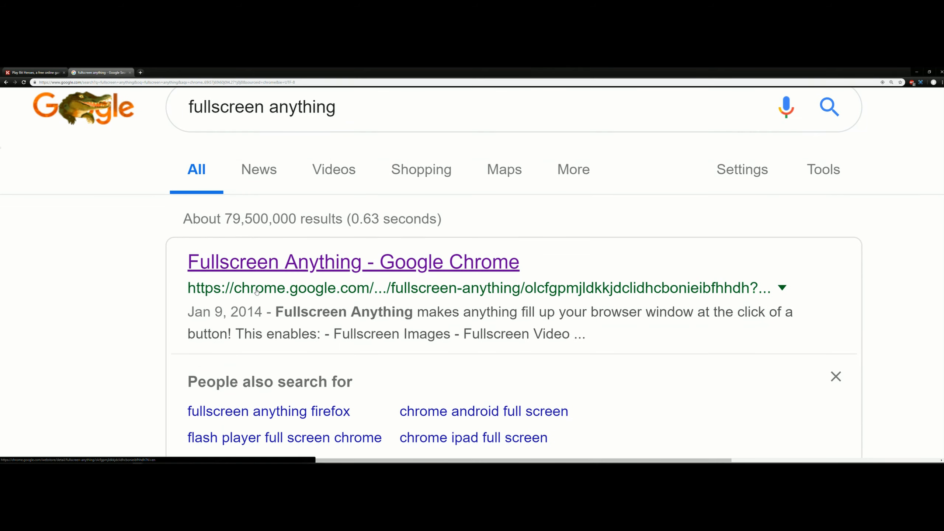
scroll(down, 3)
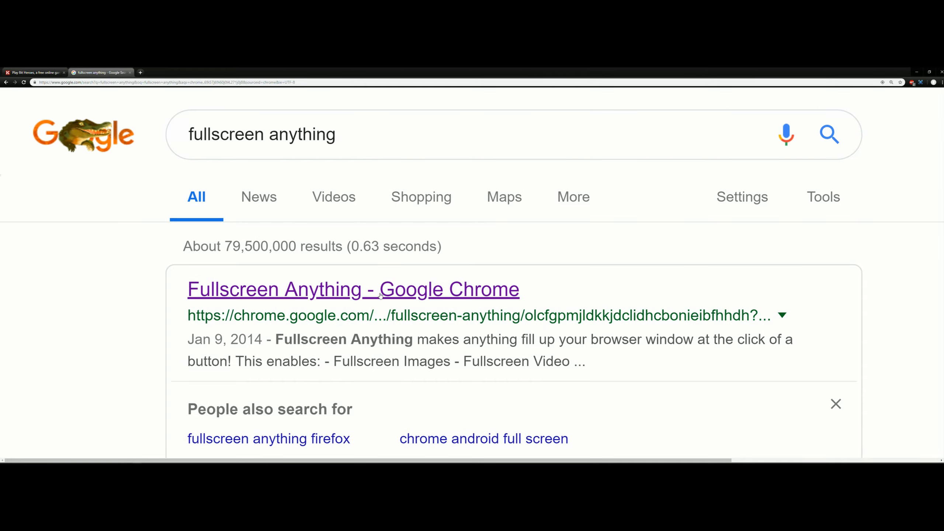
click(34, 73)
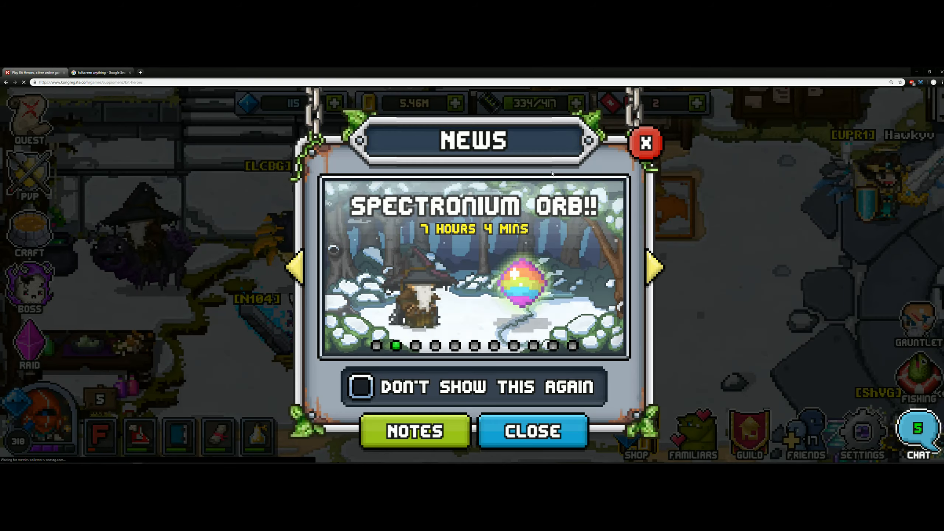